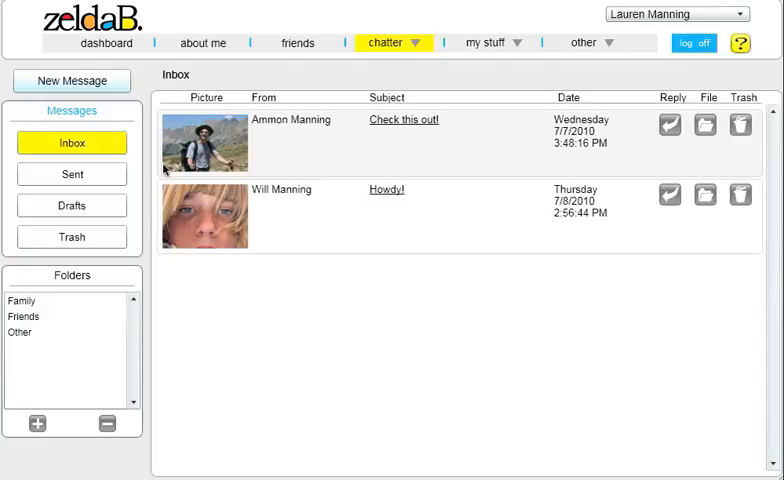
Show the Sent messages folder, listing the two outgoing messages
left_click(71, 174)
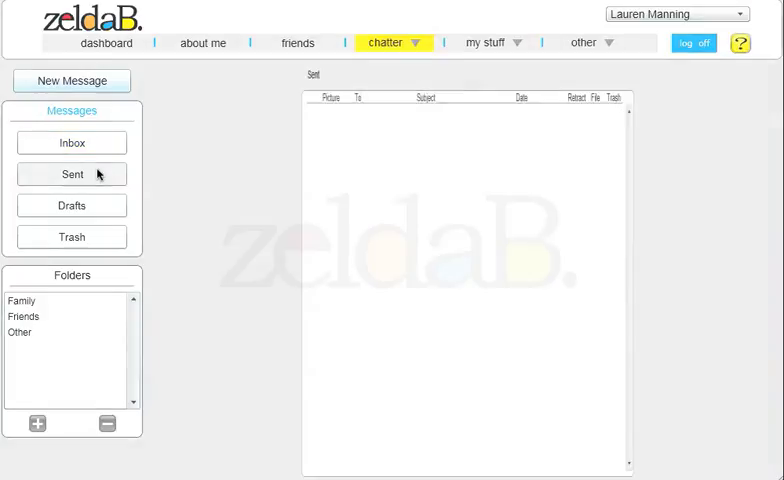
left_click(71, 174)
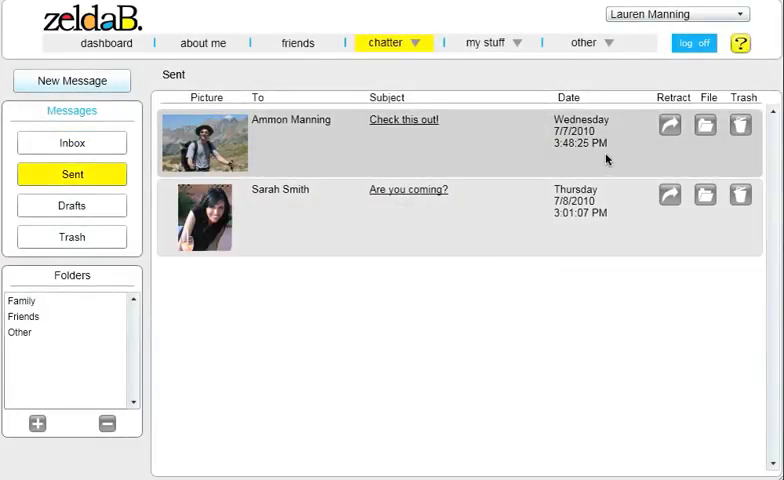
mouse_move(633, 150)
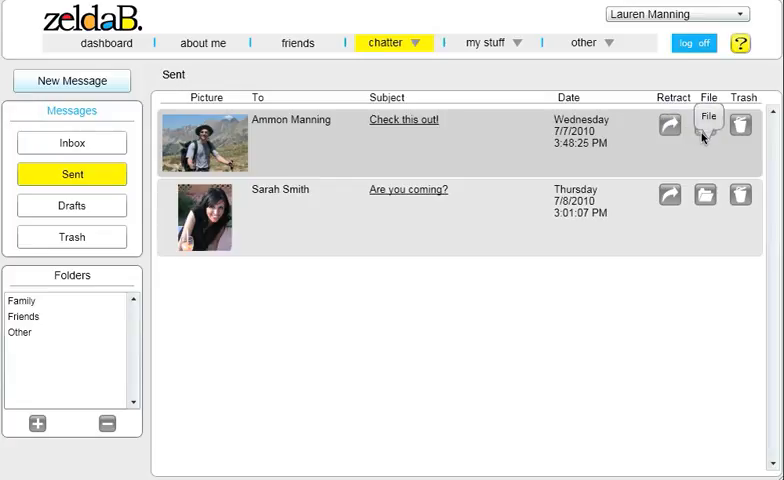
mouse_move(80, 308)
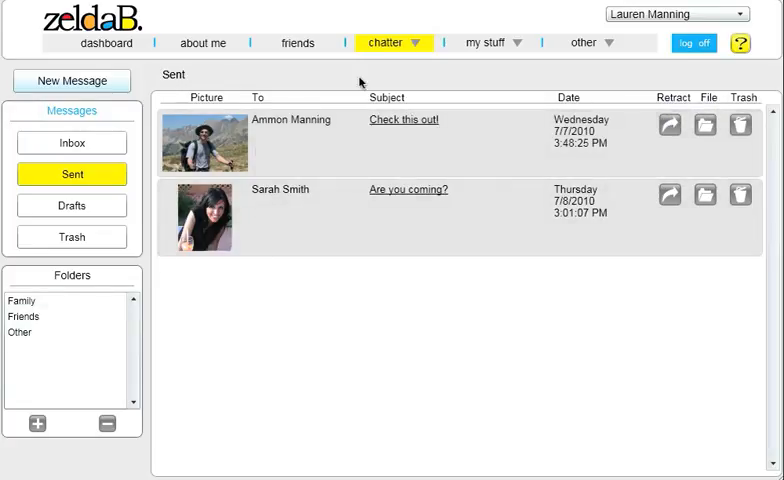
left_click(386, 42)
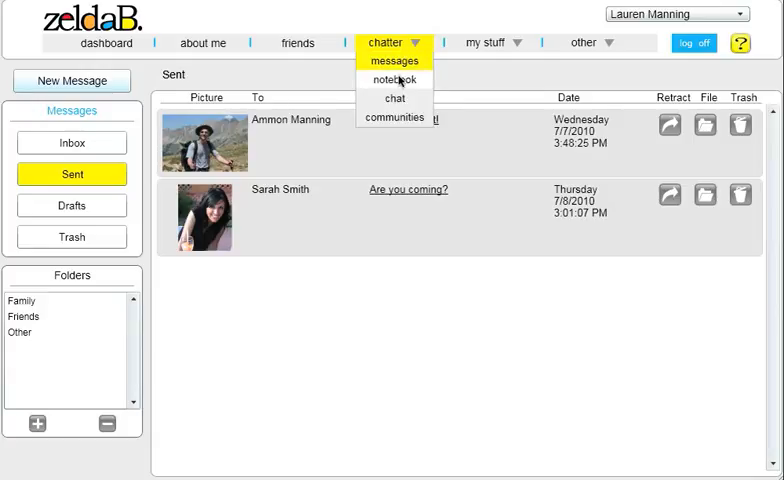
View the notebook of notes, then cancel a new note without adding it
left_click(395, 79)
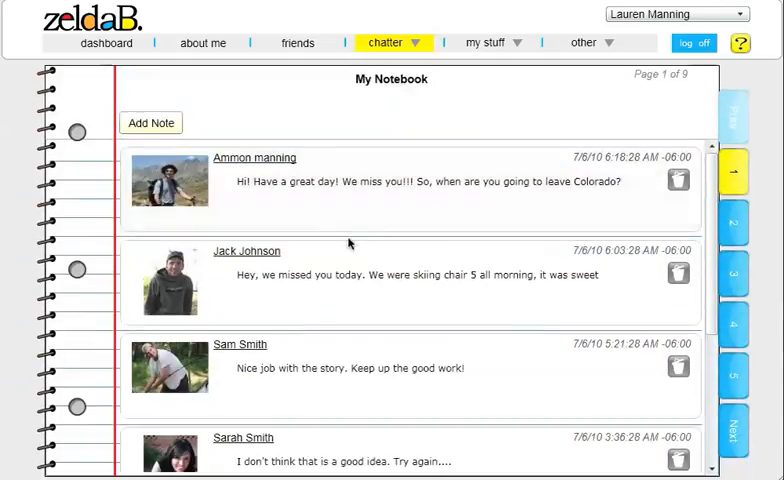
scroll("down", 3)
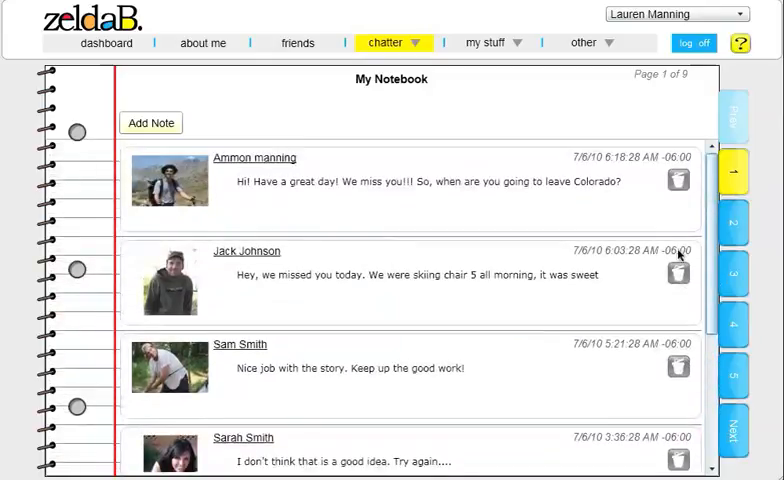
left_click(151, 122)
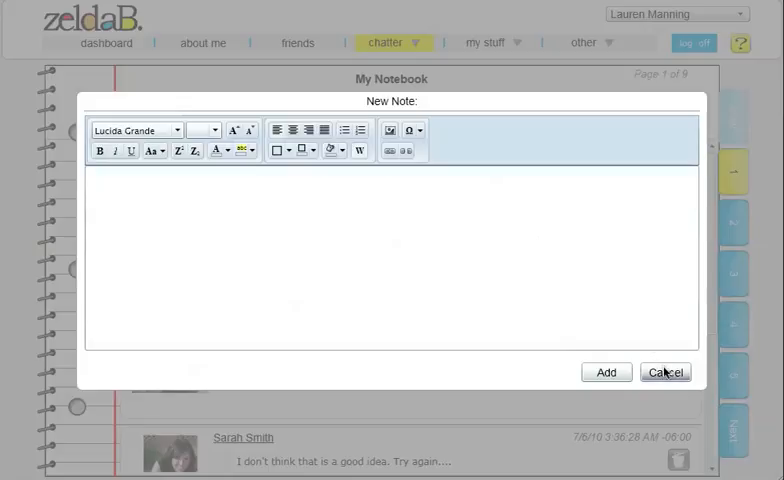
left_click(664, 372)
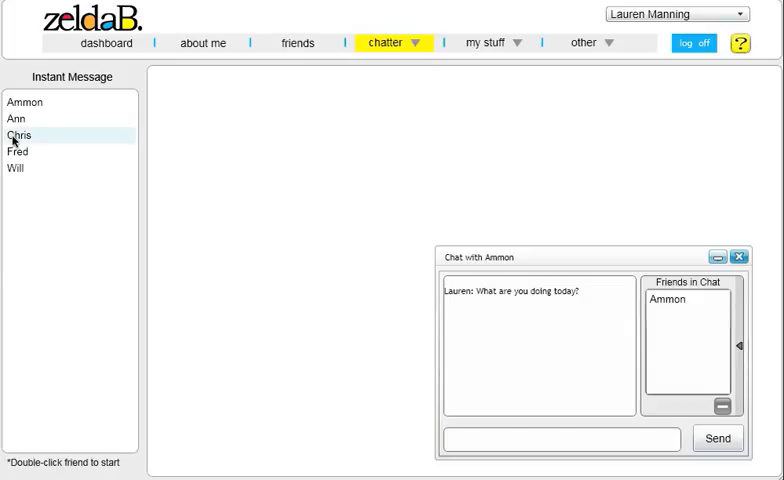
Start a chat with Chris, add Ann to the Ammon chat, and send 'Hi!'
double_click(19, 134)
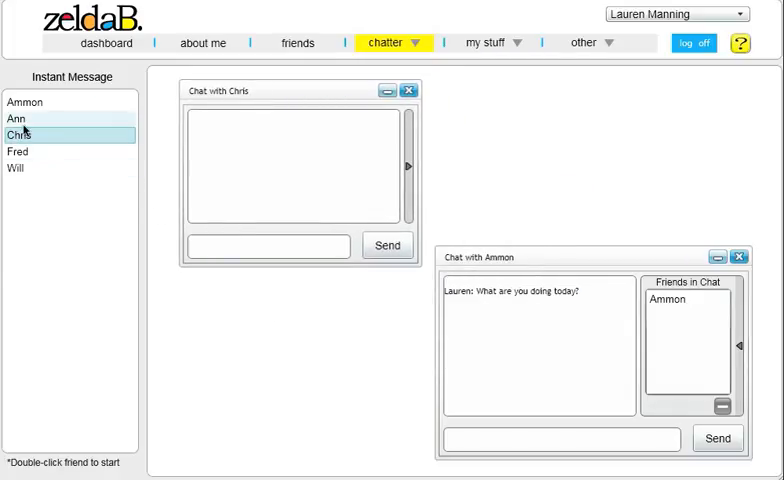
left_click(16, 118)
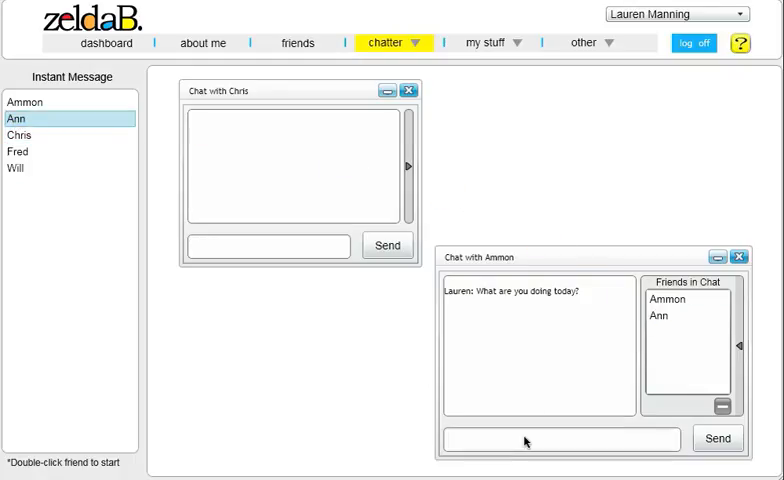
type("Hi!")
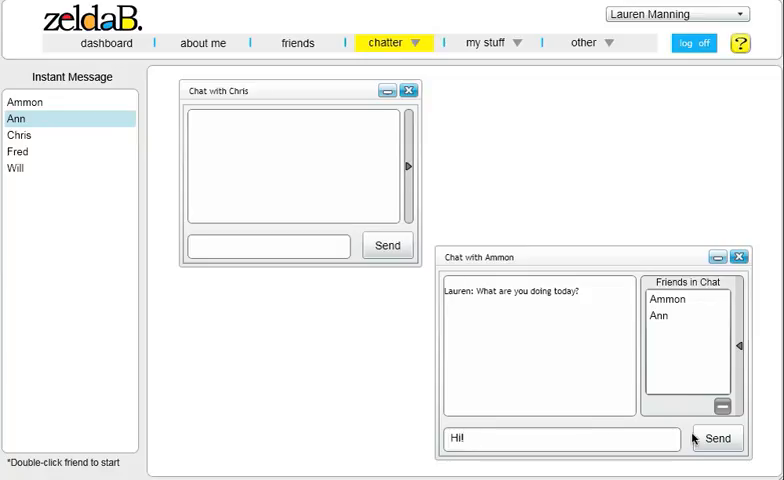
left_click(717, 438)
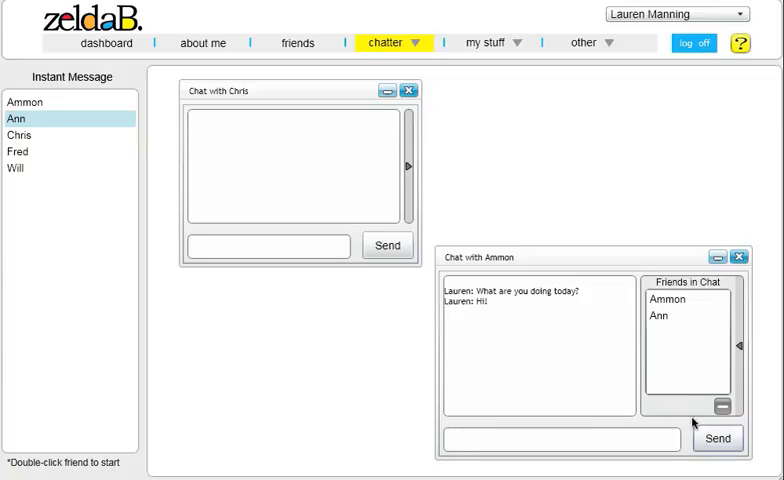